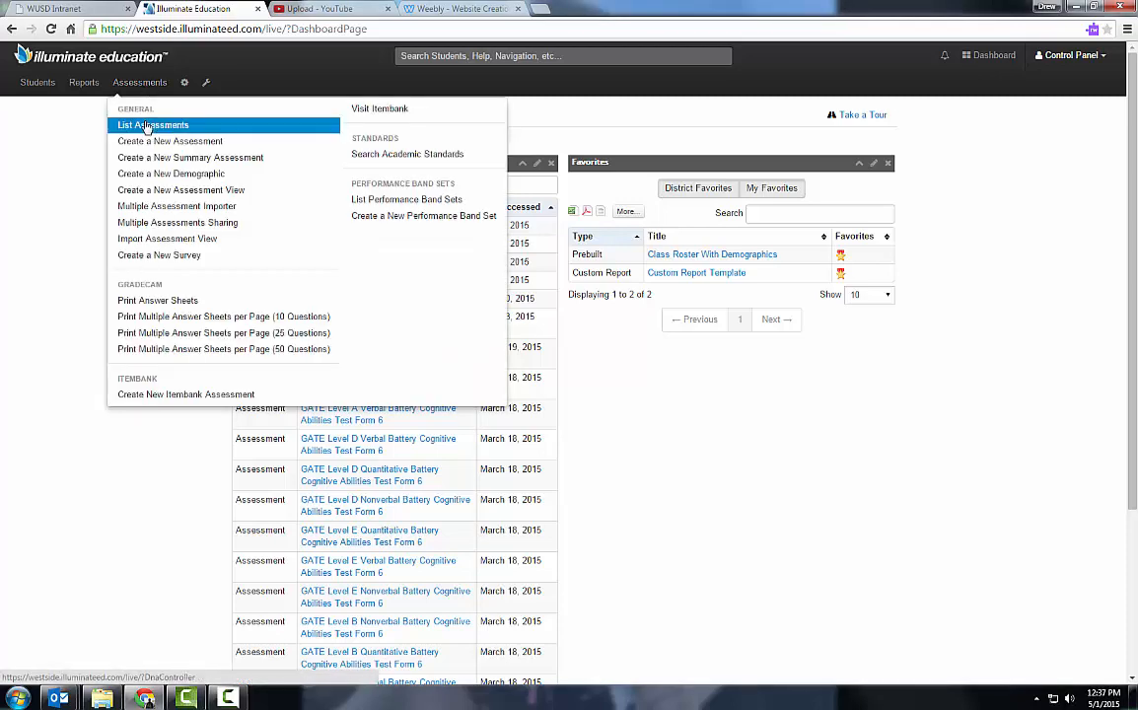
Bring up the full list of 23 assessments from the Assessments menu.
click(154, 127)
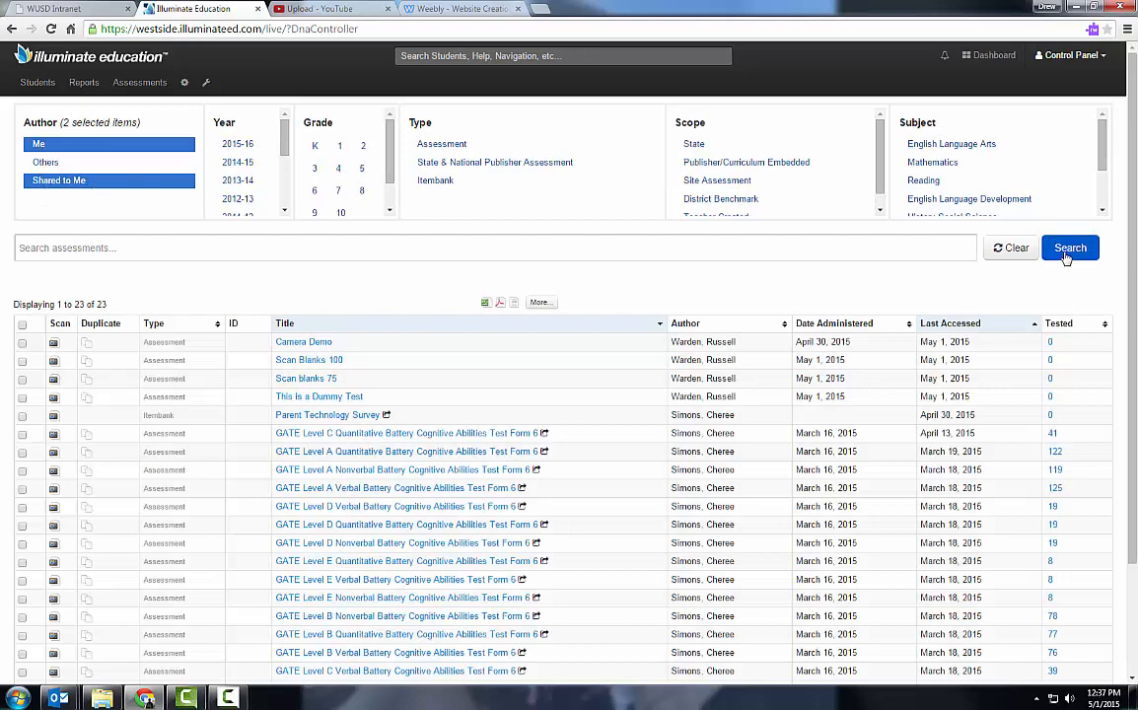
Rerun the search to show 22 assessments and choose Camera Demo at the top.
click(1071, 248)
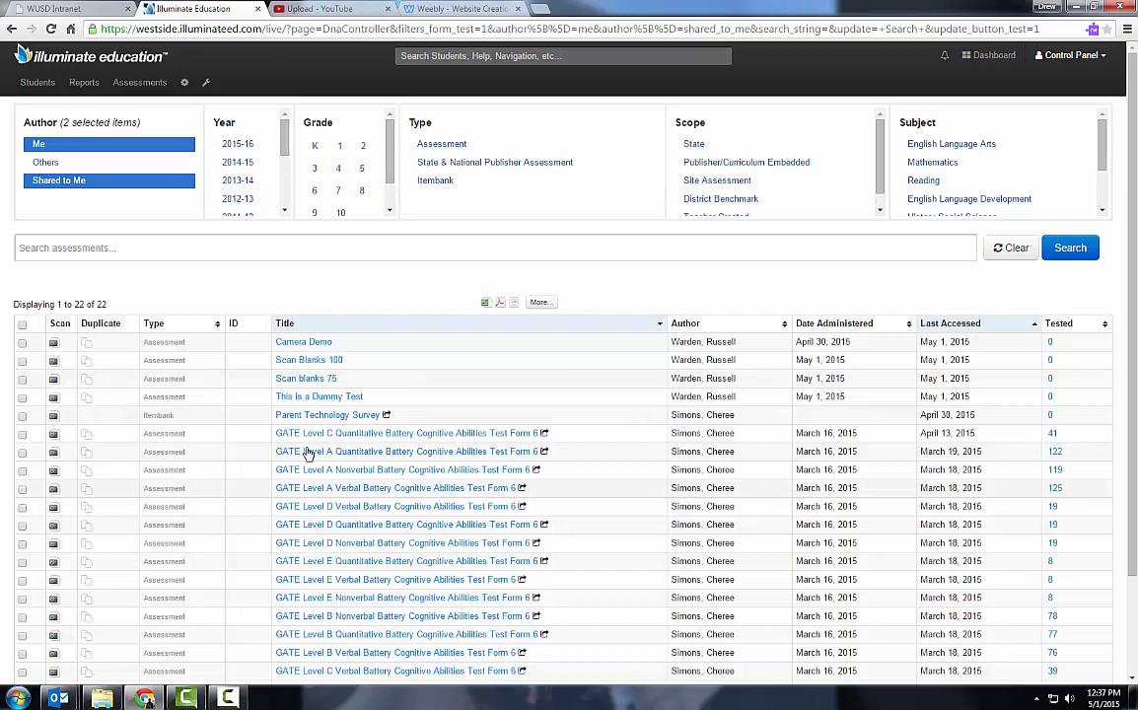
mouse_move(373, 420)
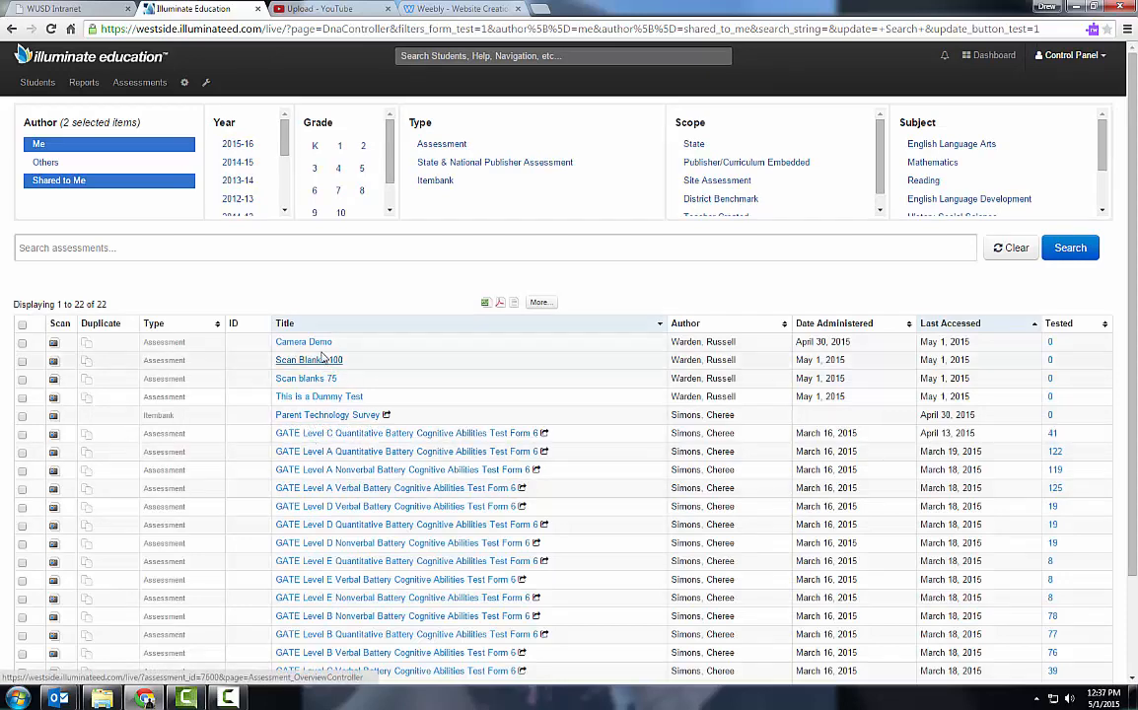
click(304, 341)
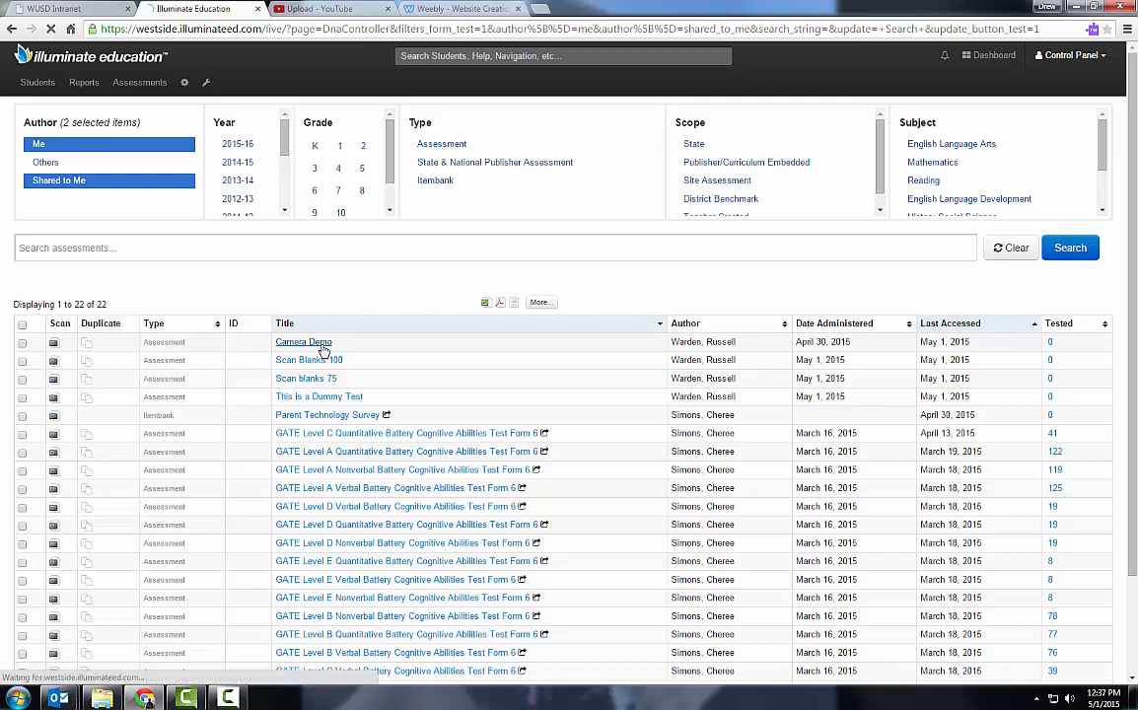
Start GradeCam scanning from the Camera Demo overview, which has no responses yet.
click(304, 342)
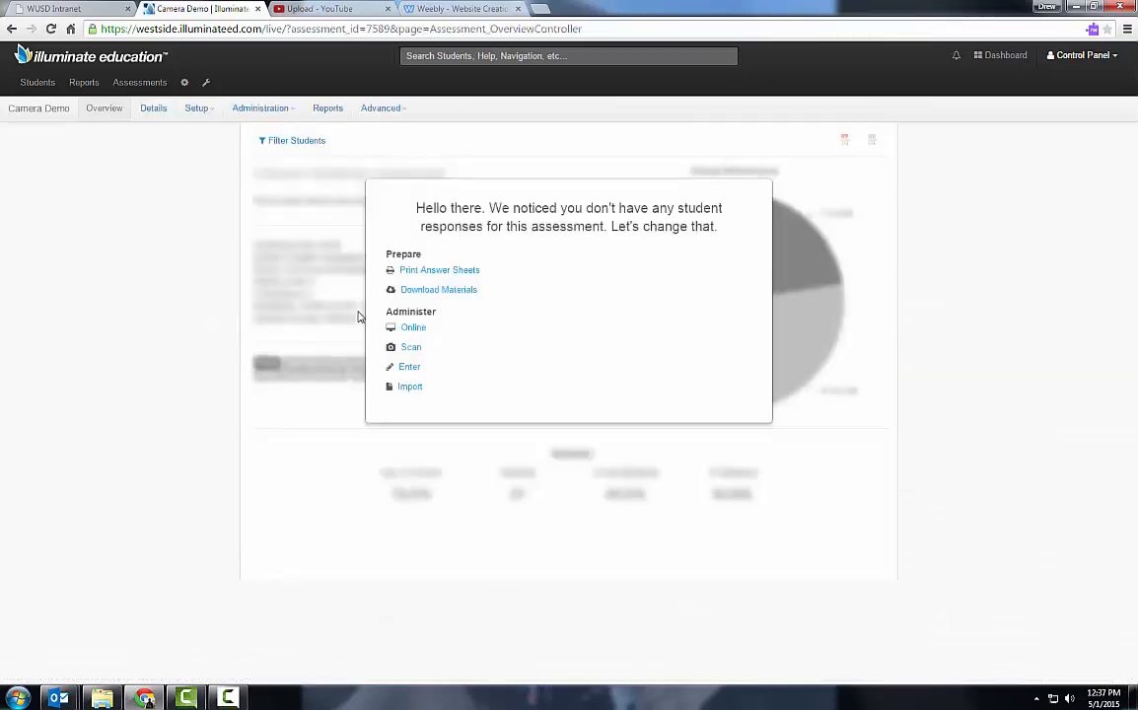
mouse_move(406, 351)
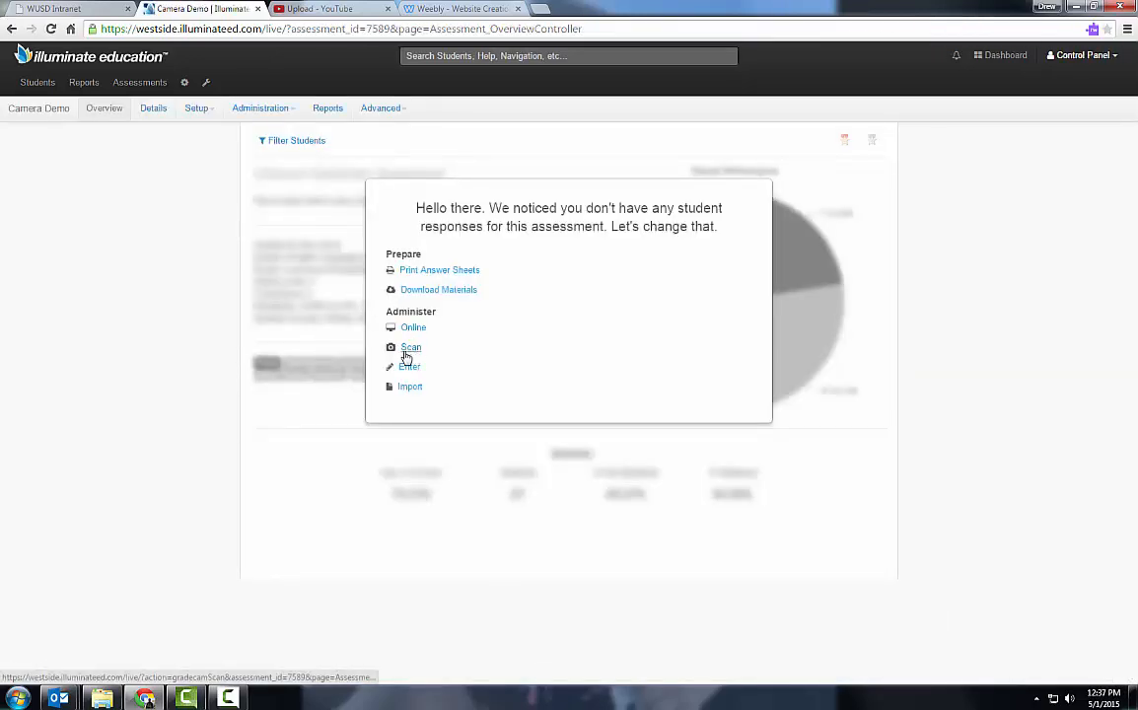
click(260, 108)
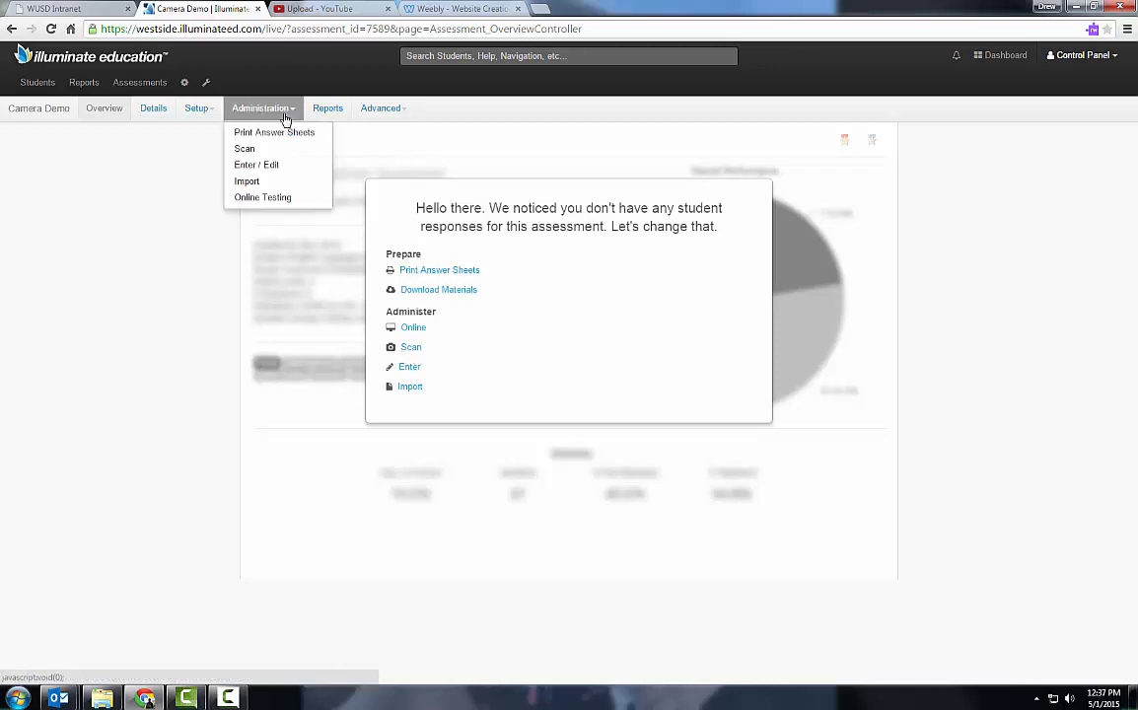
mouse_move(245, 148)
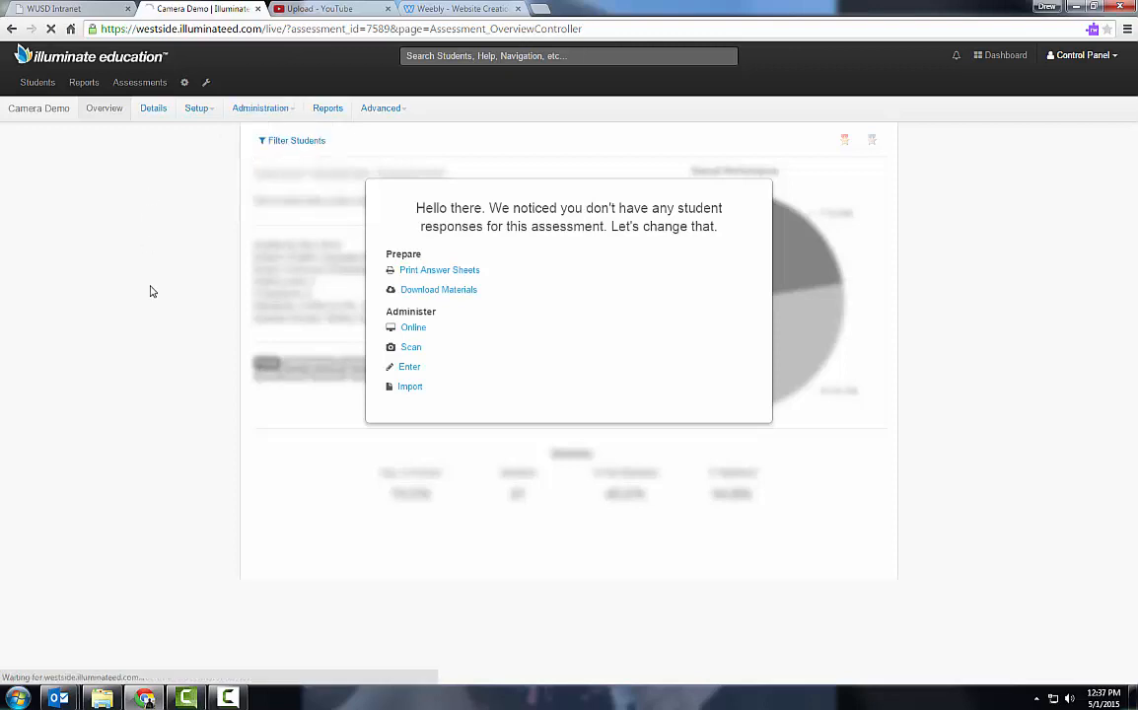
click(411, 348)
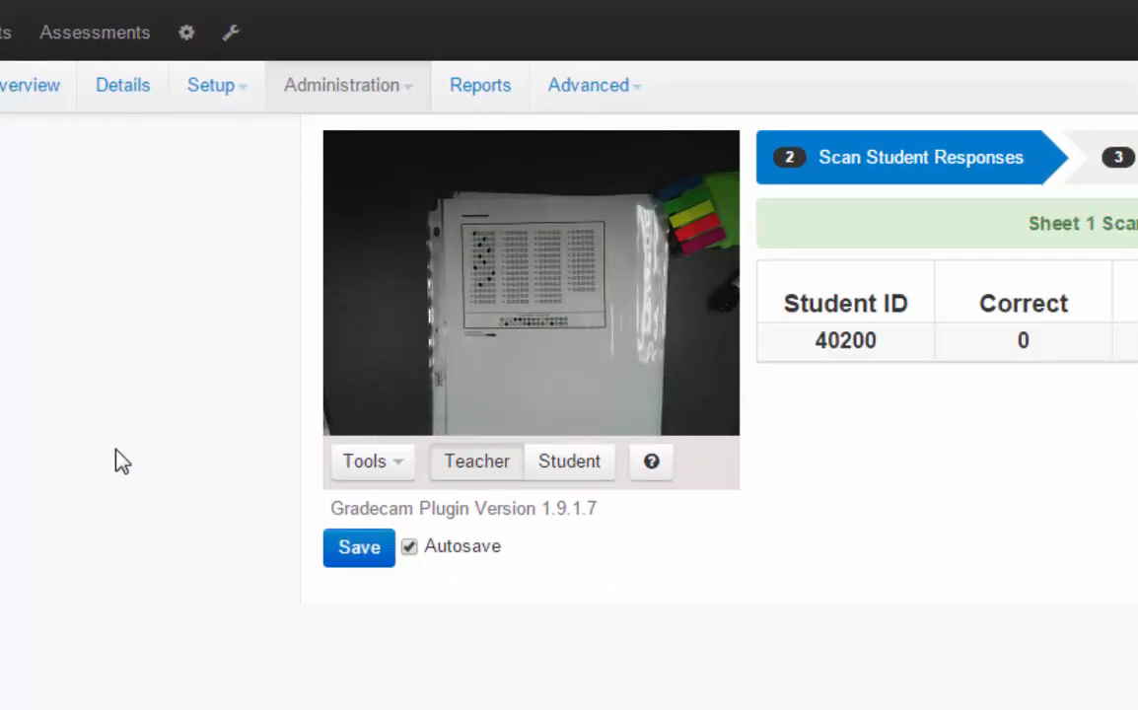
click(359, 548)
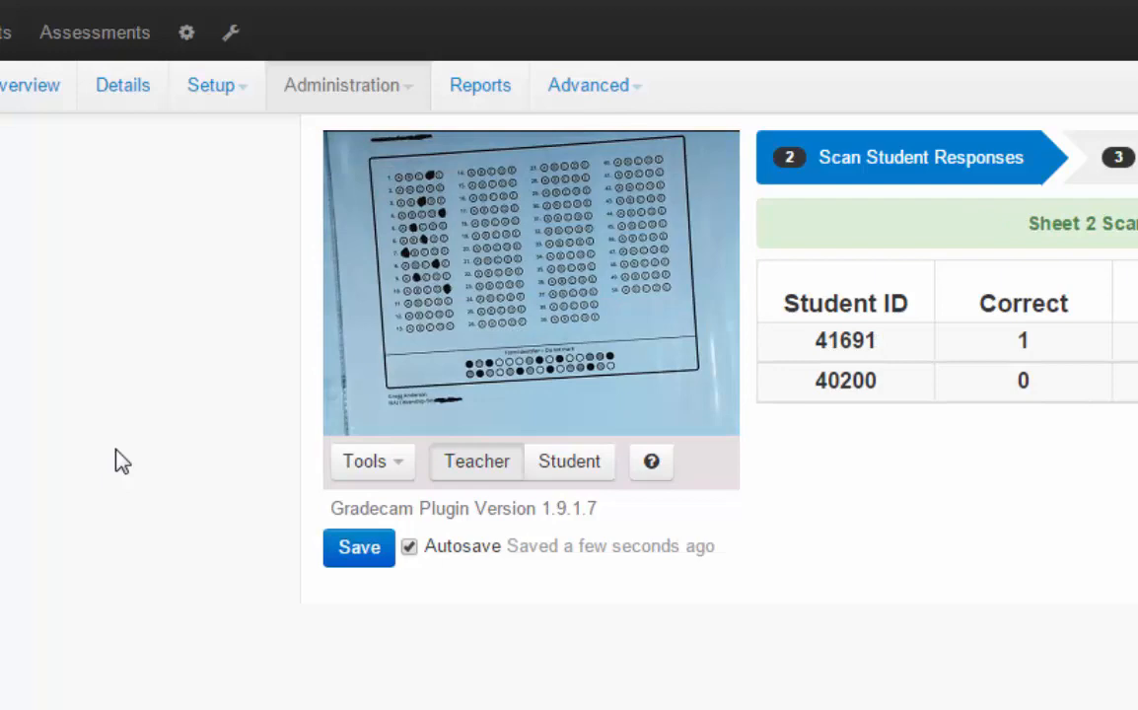
click(359, 548)
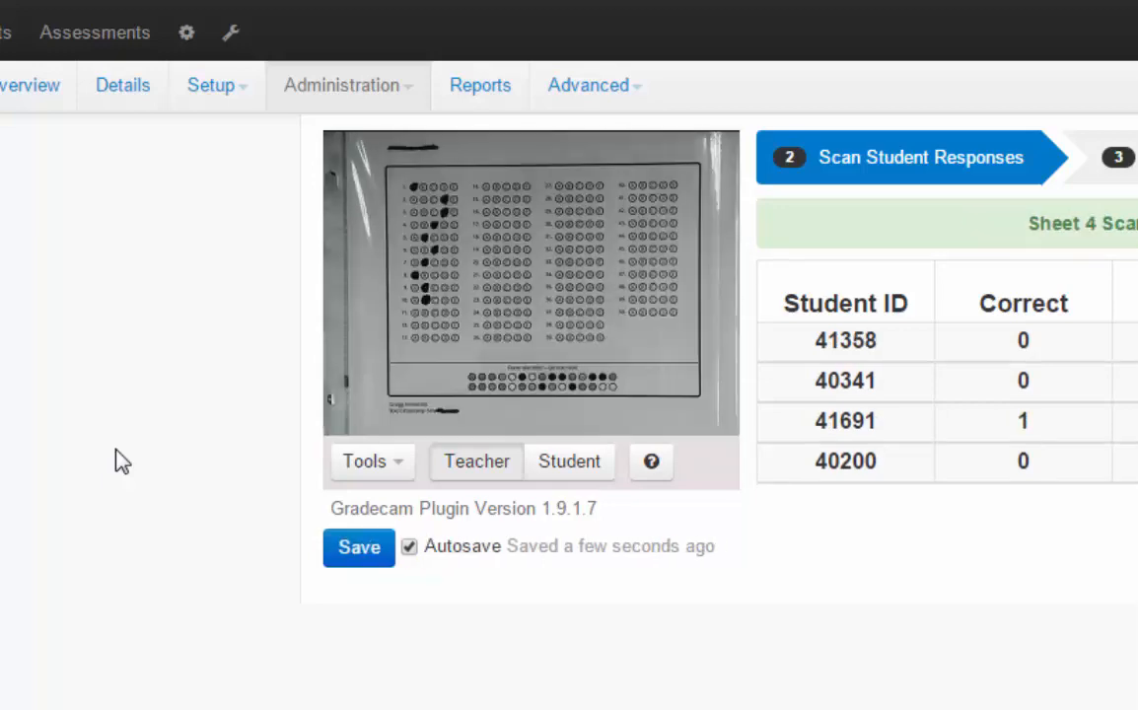
click(359, 548)
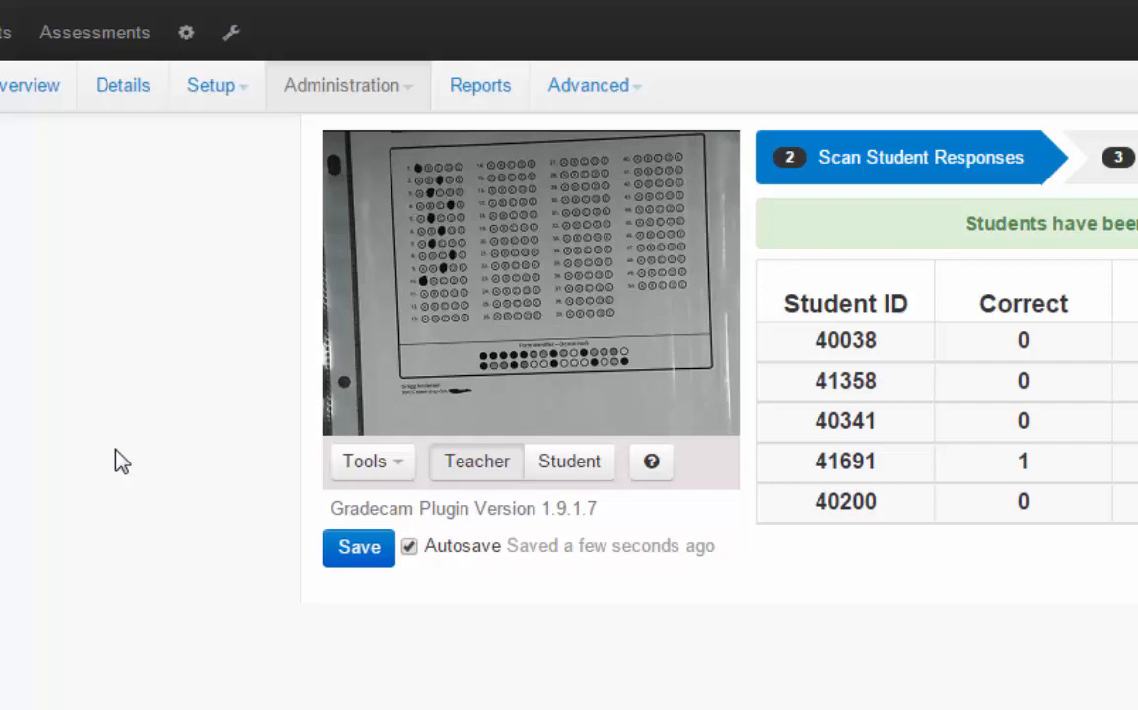
click(359, 547)
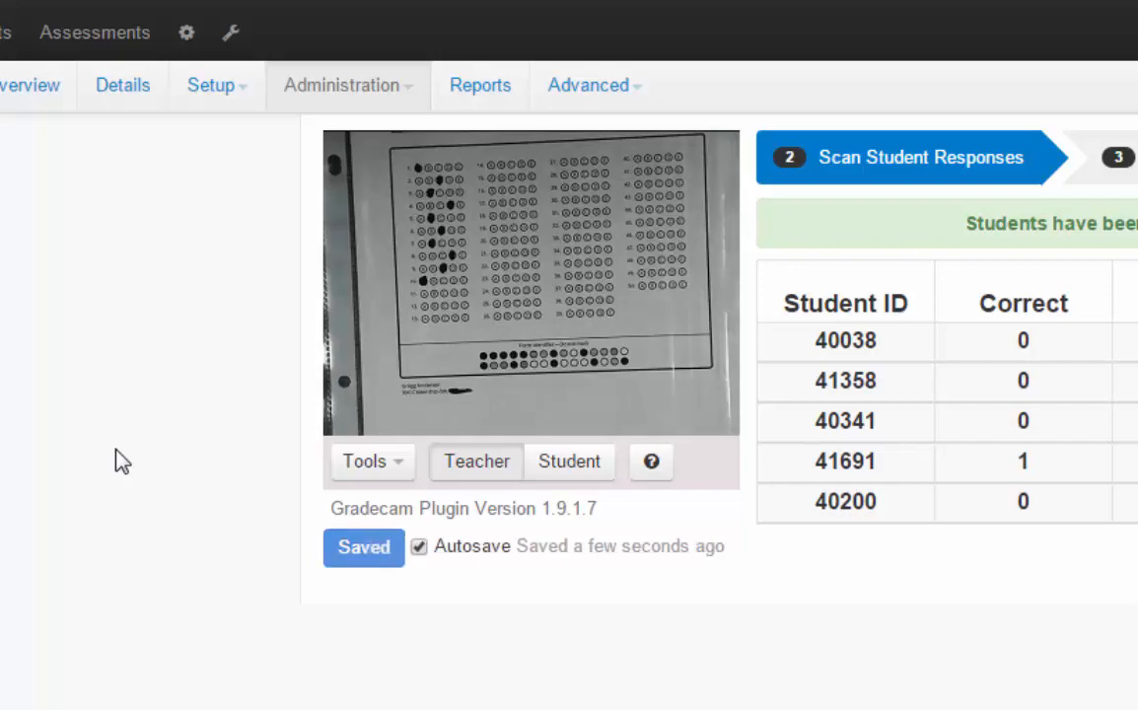